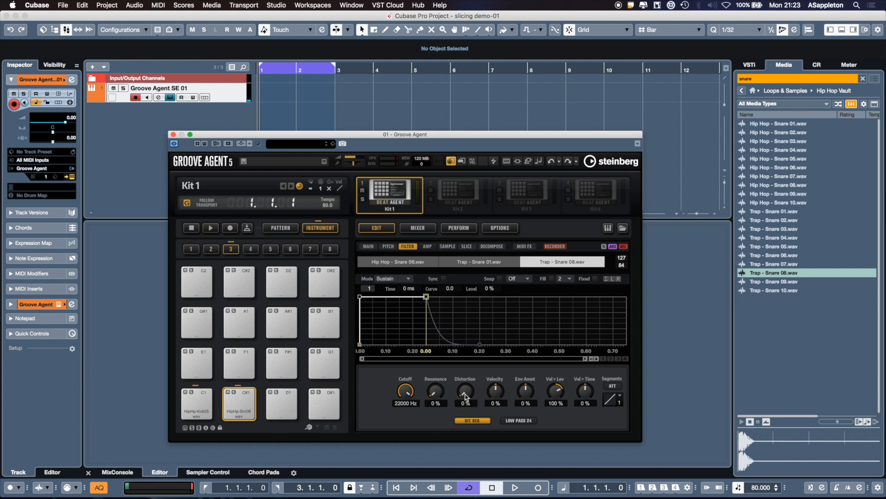
Raise the Trap Snare 08 layer's filter distortion from 0% to 11%
drag(465, 393, 465, 384)
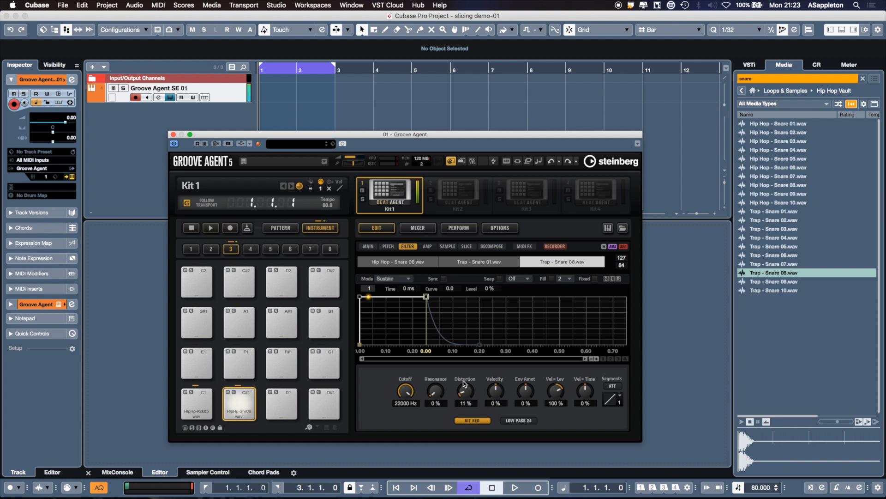